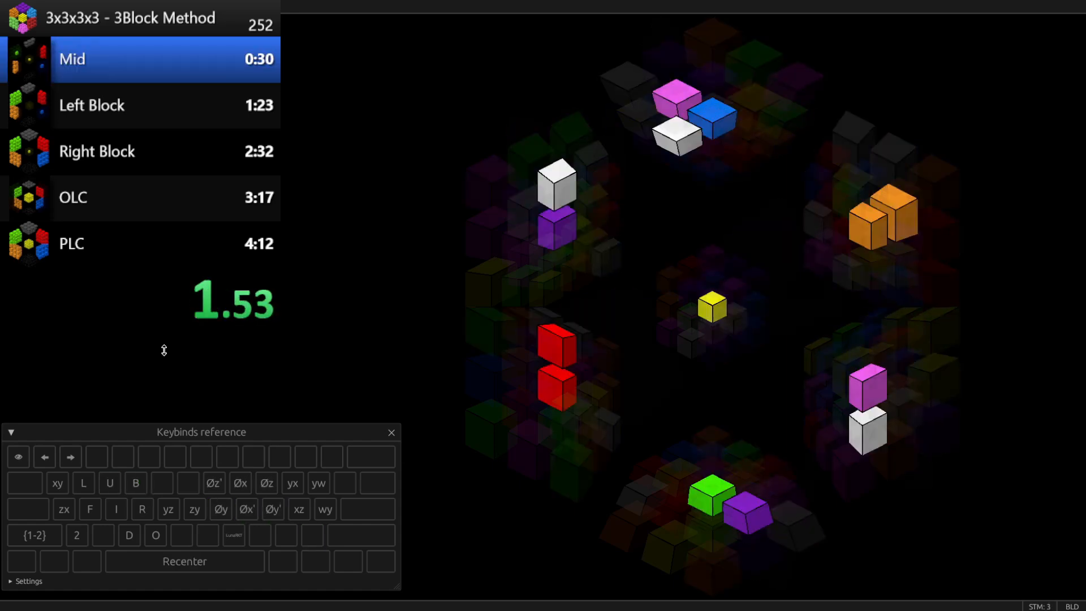
# - Apply one more twist with the F key, bringing the move count to 9
pyautogui.press('f')
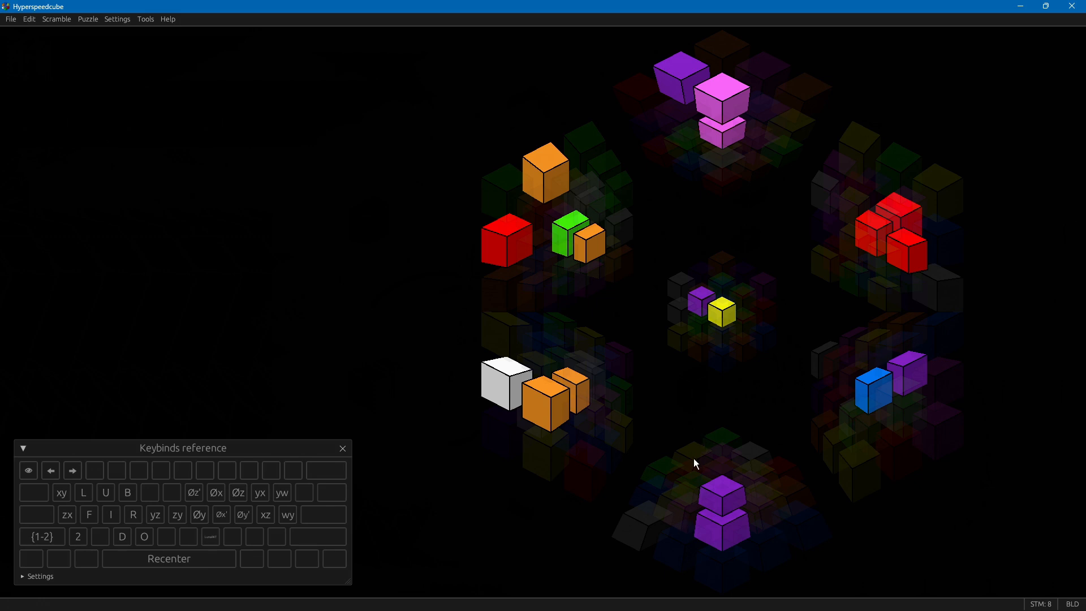
pyautogui.moveTo(826, 531)
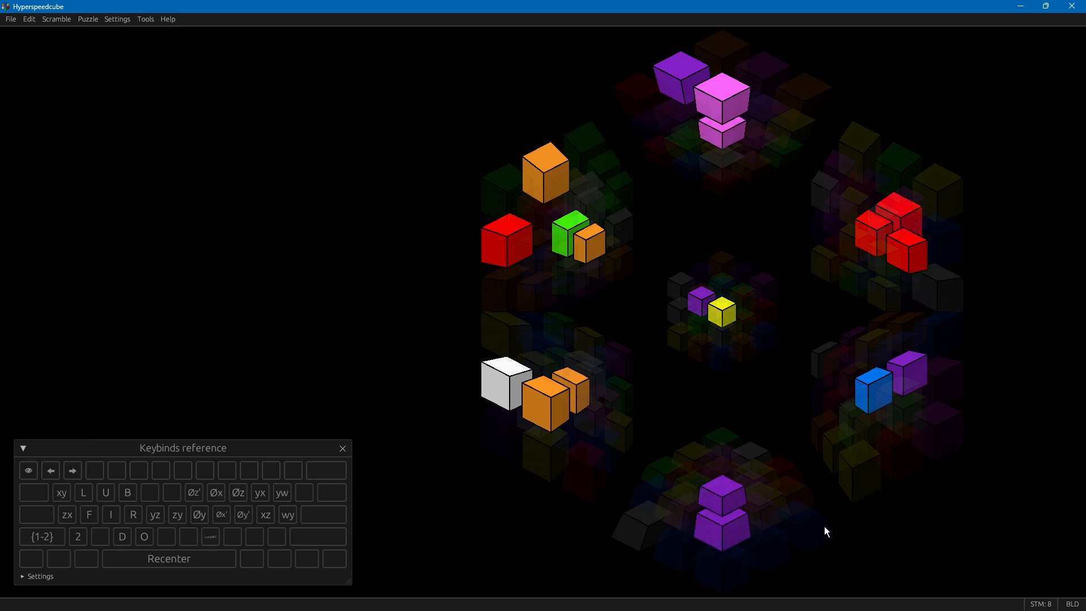
pyautogui.moveTo(896, 535)
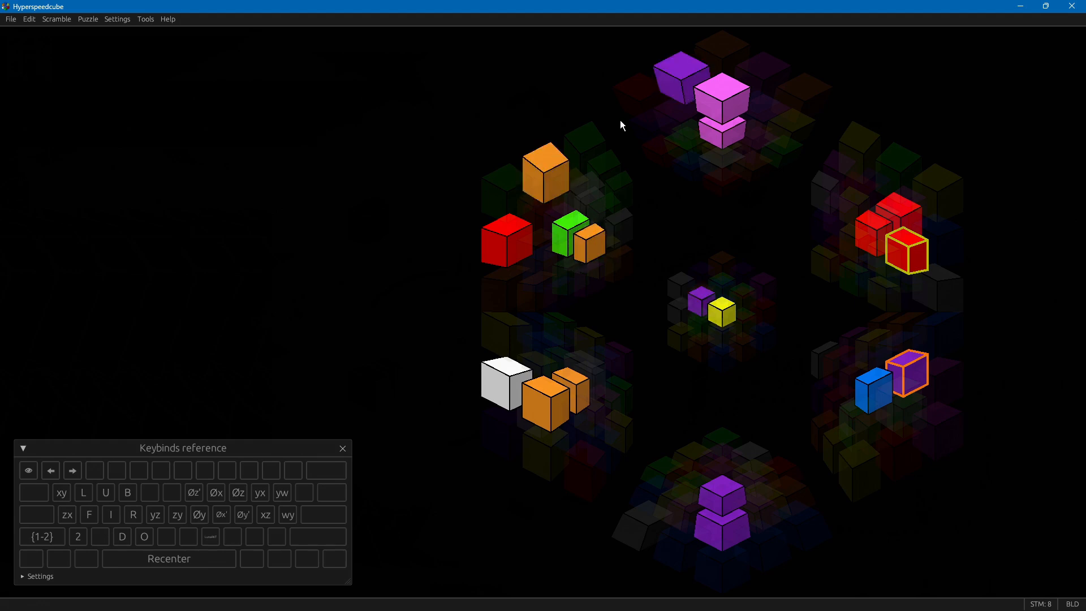
pyautogui.moveTo(540, 243)
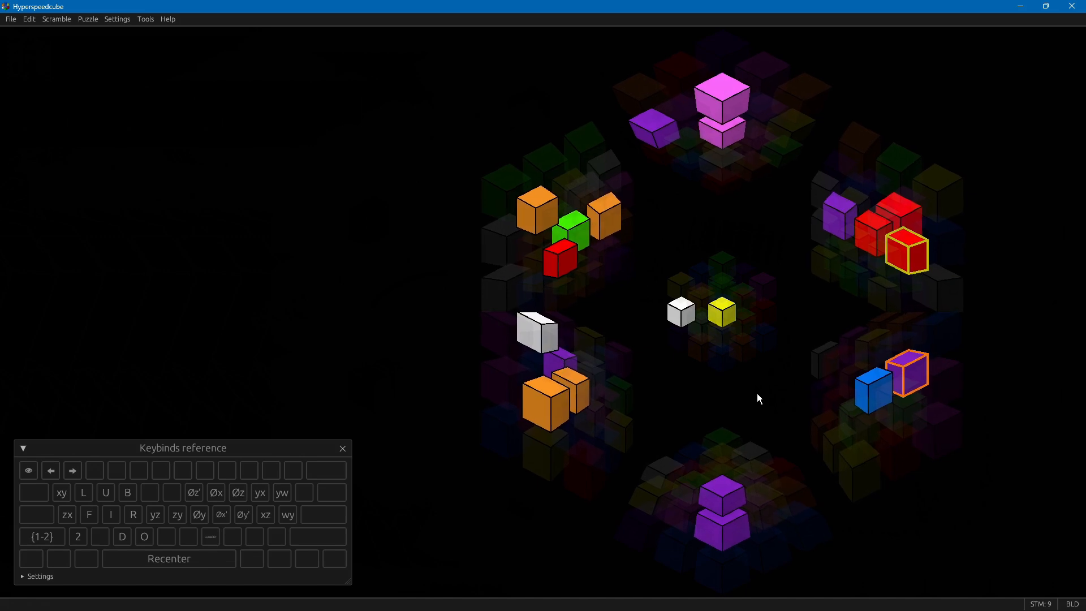
pyautogui.moveTo(738, 408)
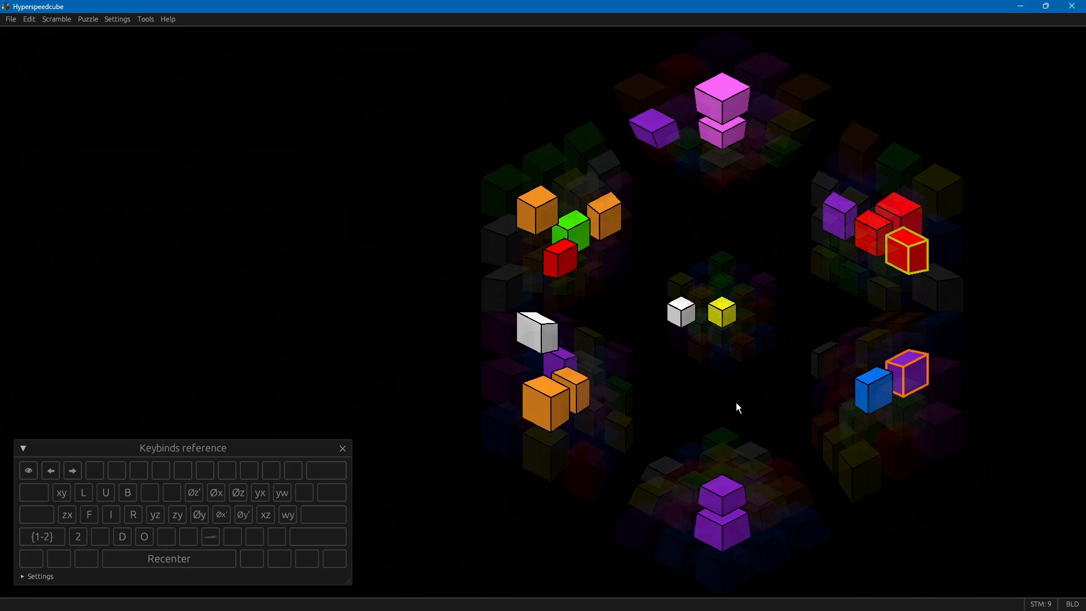
pyautogui.moveTo(788, 377)
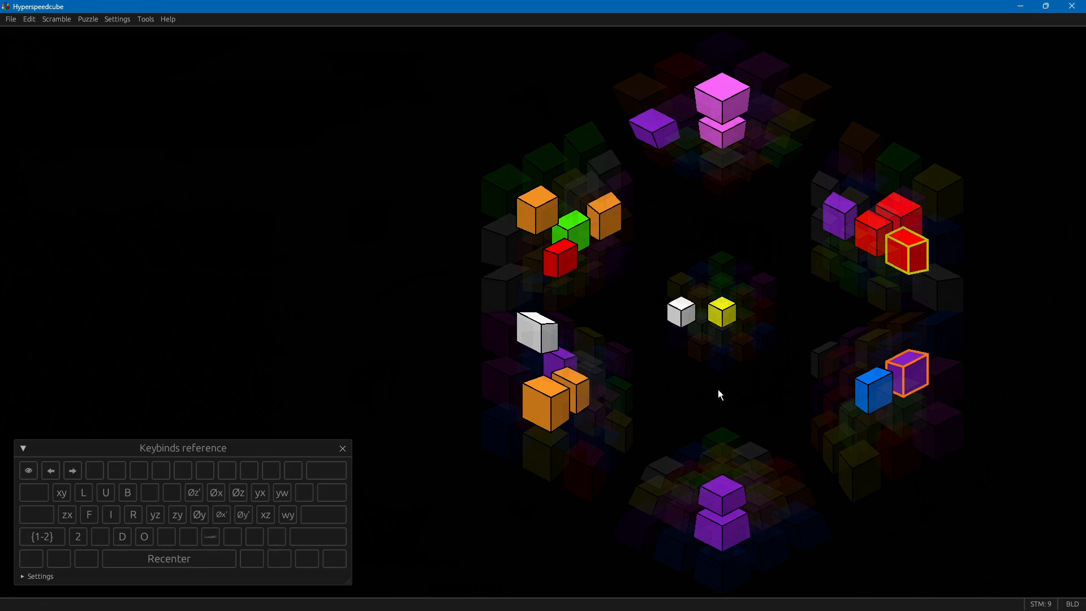
pyautogui.moveTo(669, 321)
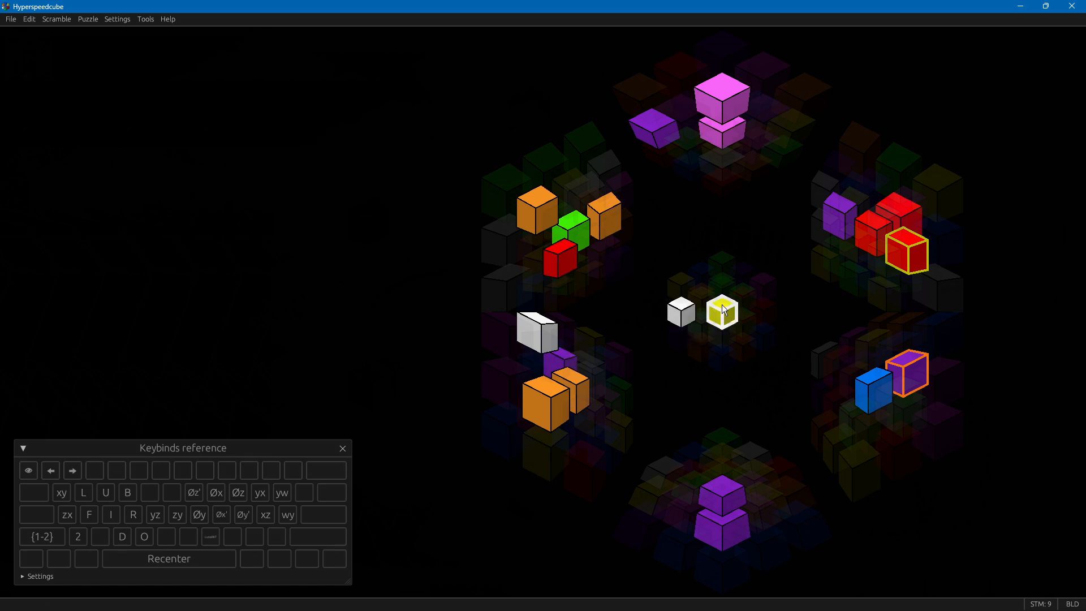
# - Twist the centre cell to insert the marked red-purple pair, reaching 10 moves
pyautogui.click(722, 311)
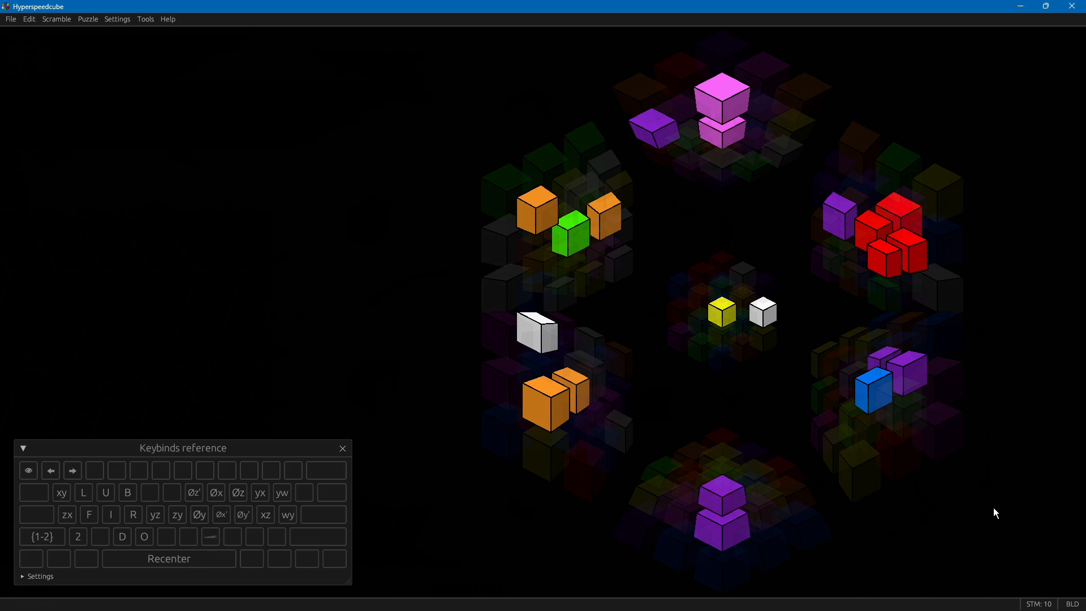
pyautogui.moveTo(924, 340)
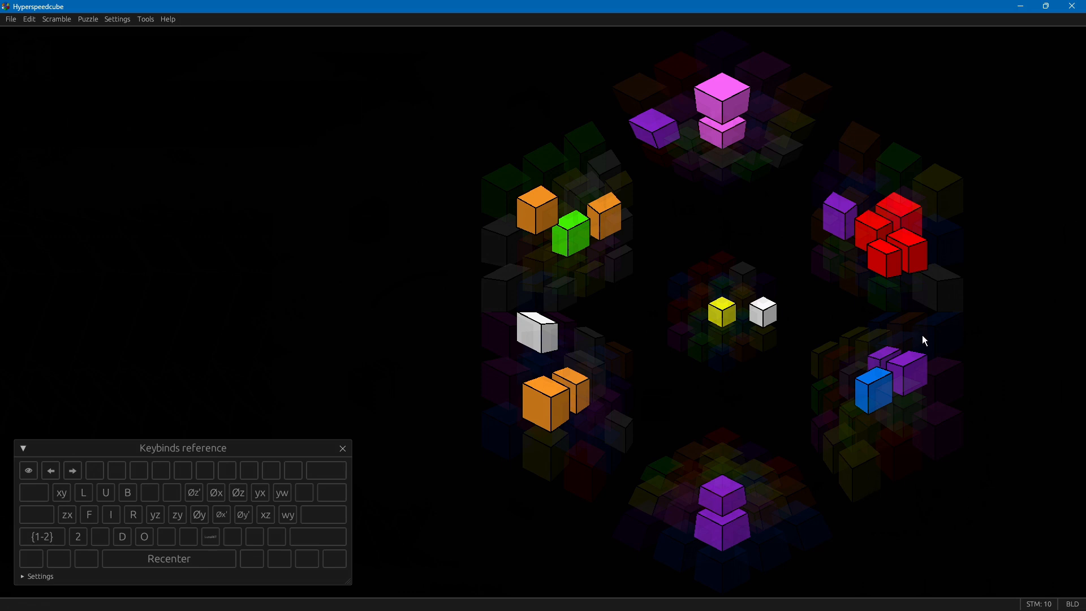
pyautogui.moveTo(971, 327)
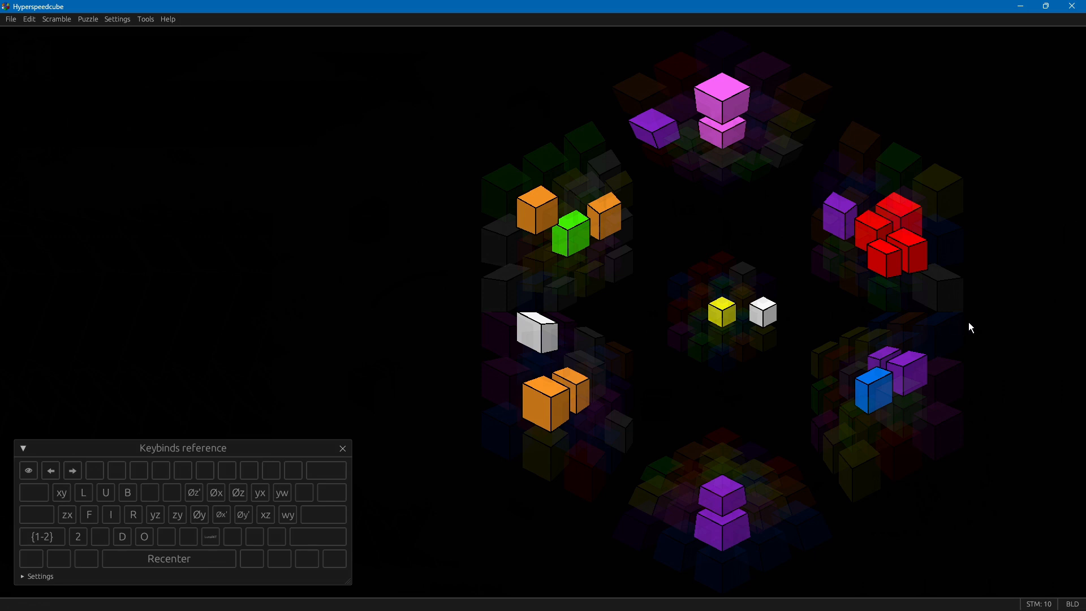
pyautogui.moveTo(980, 348)
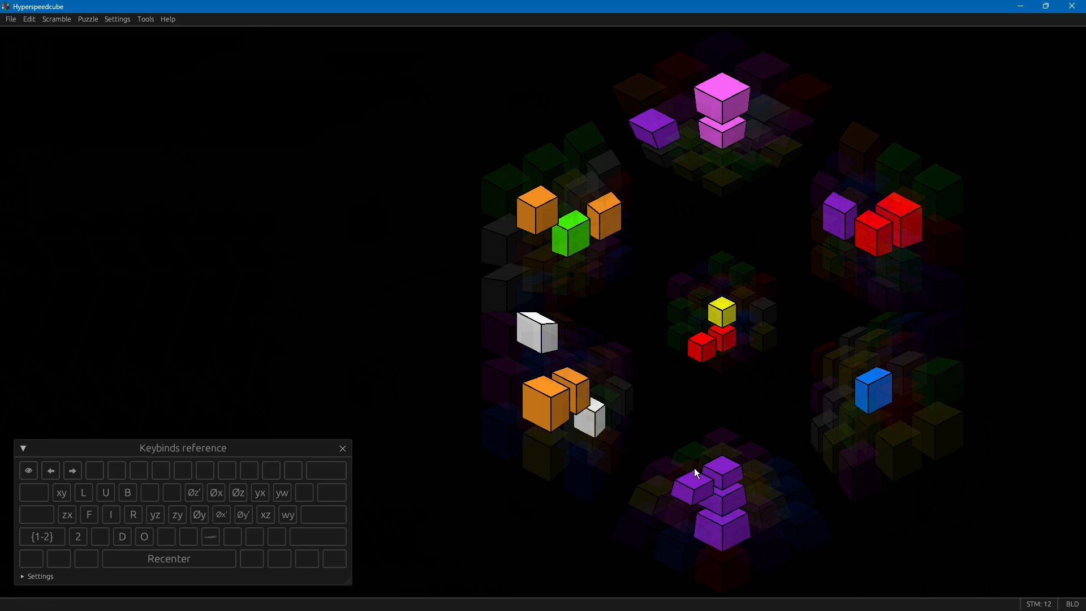
pyautogui.moveTo(611, 424)
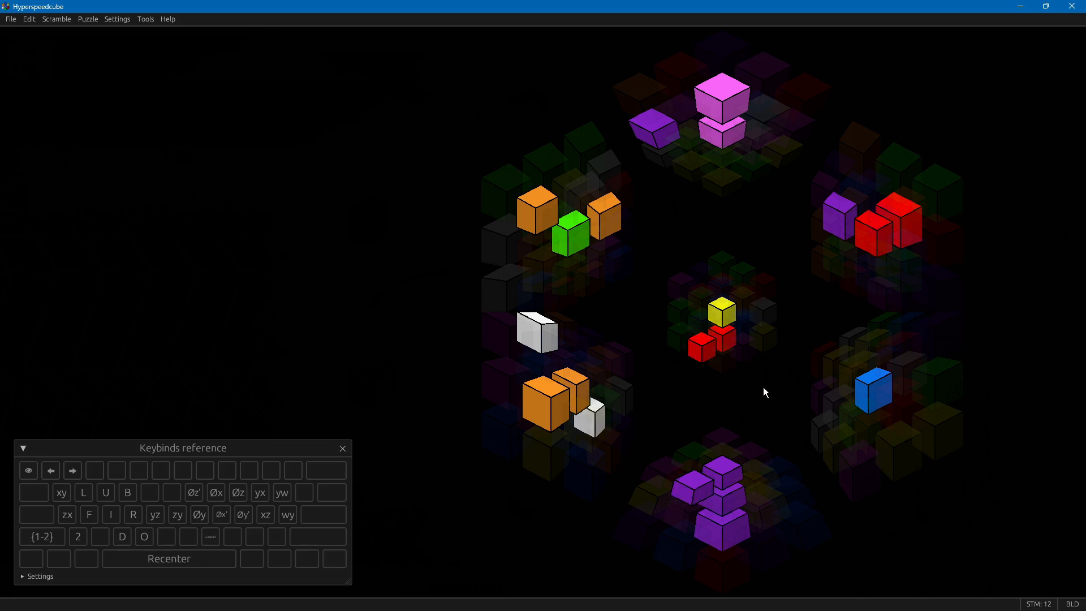
pyautogui.moveTo(722, 311)
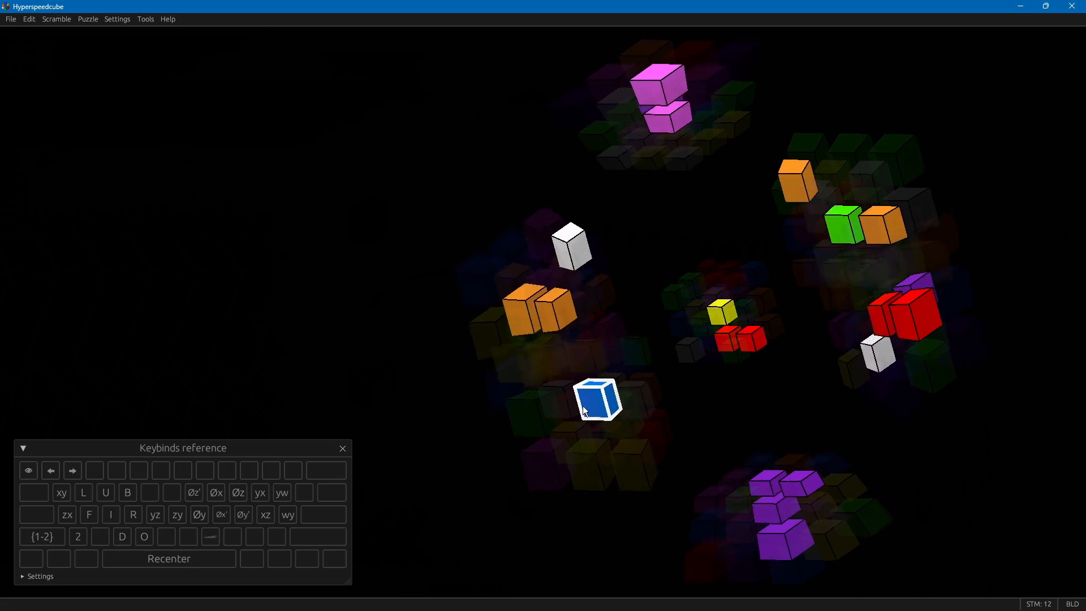
pyautogui.moveTo(597, 399); pyautogui.dragTo(737, 381)
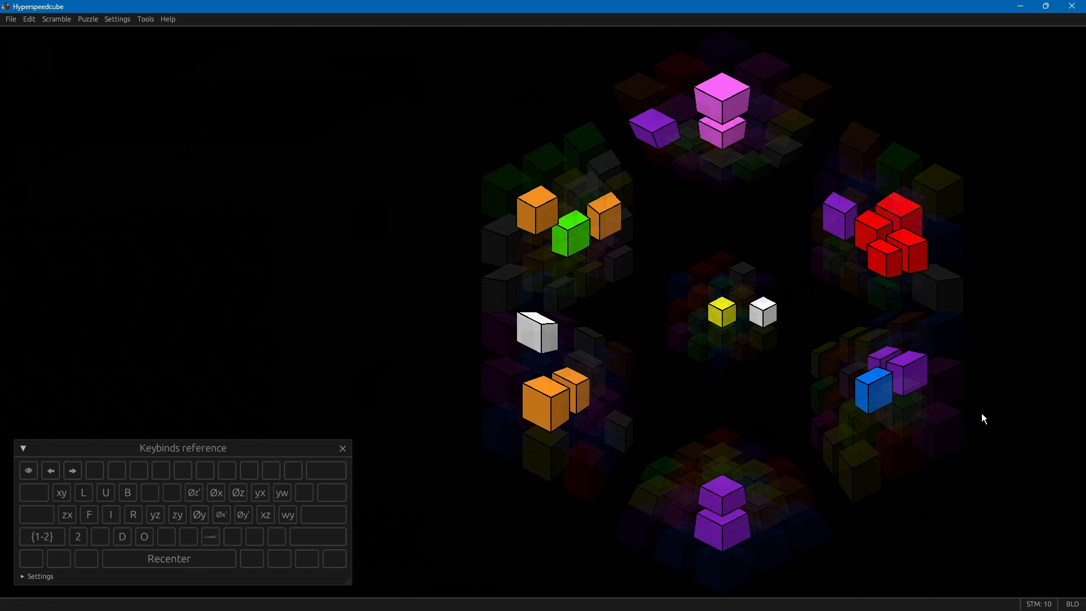
pyautogui.moveTo(881, 465)
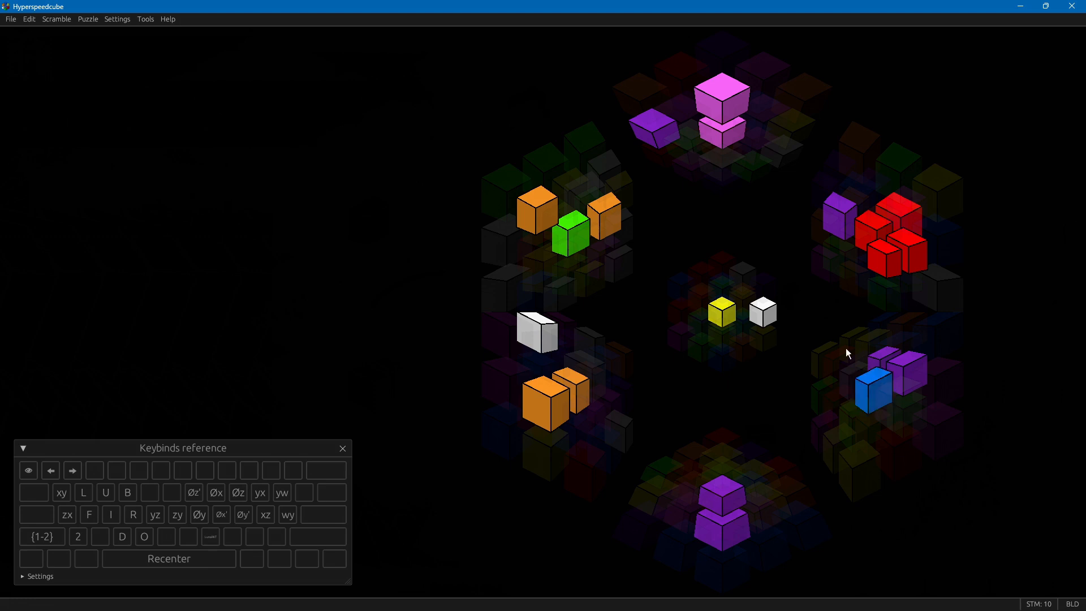
pyautogui.moveTo(916, 160)
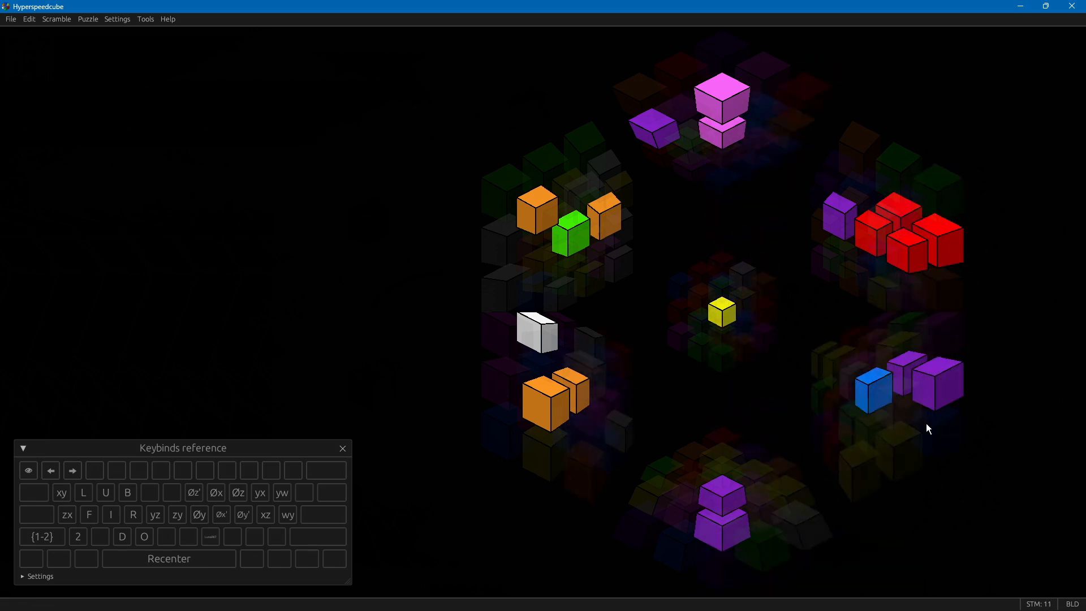
pyautogui.moveTo(871, 236)
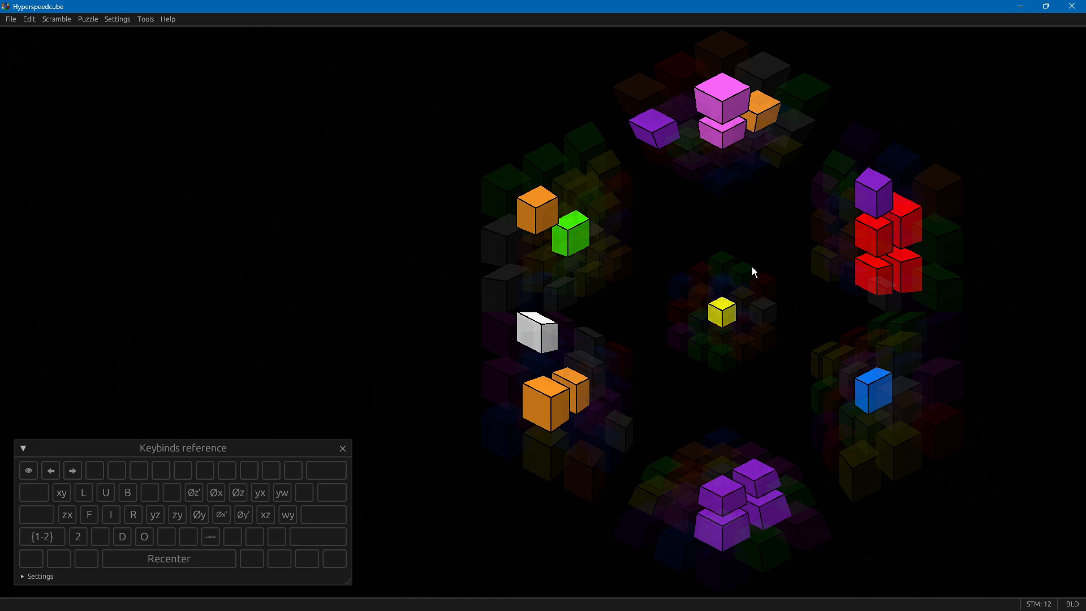
pyautogui.moveTo(777, 387)
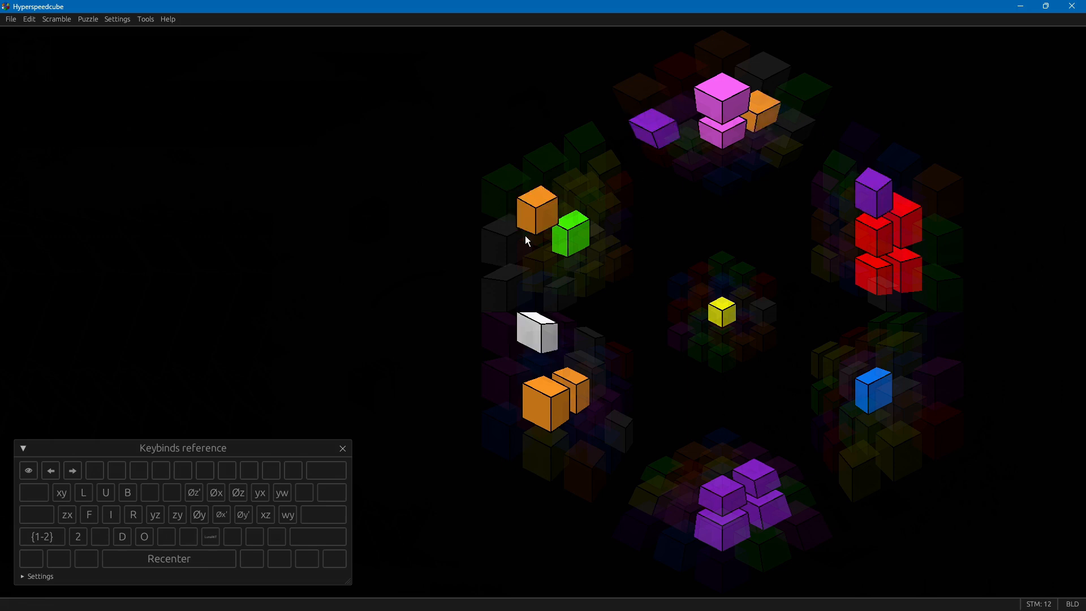
pyautogui.moveTo(805, 107)
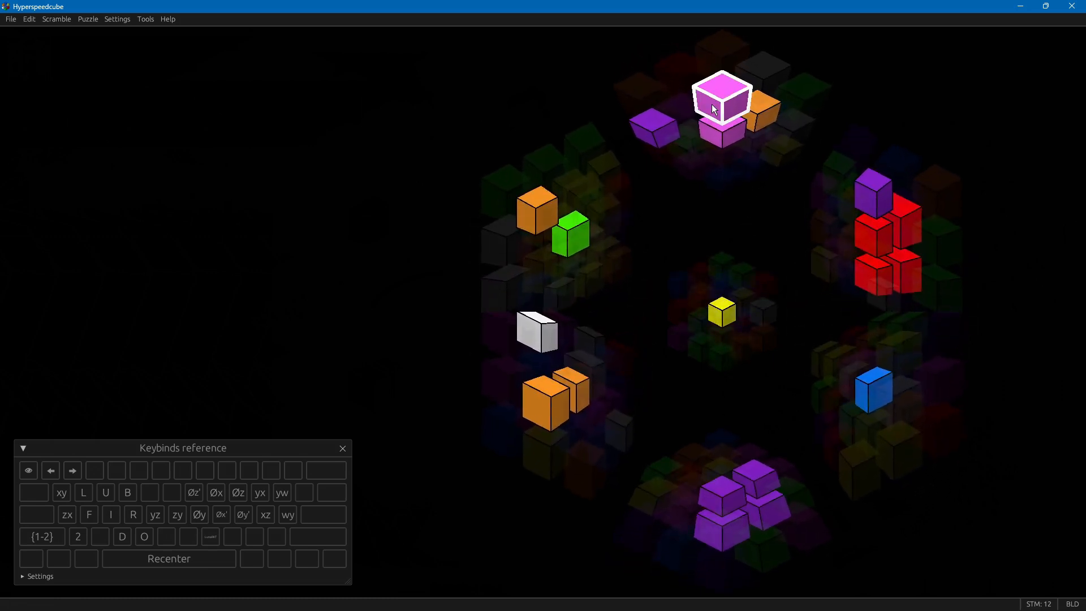
pyautogui.moveTo(646, 274)
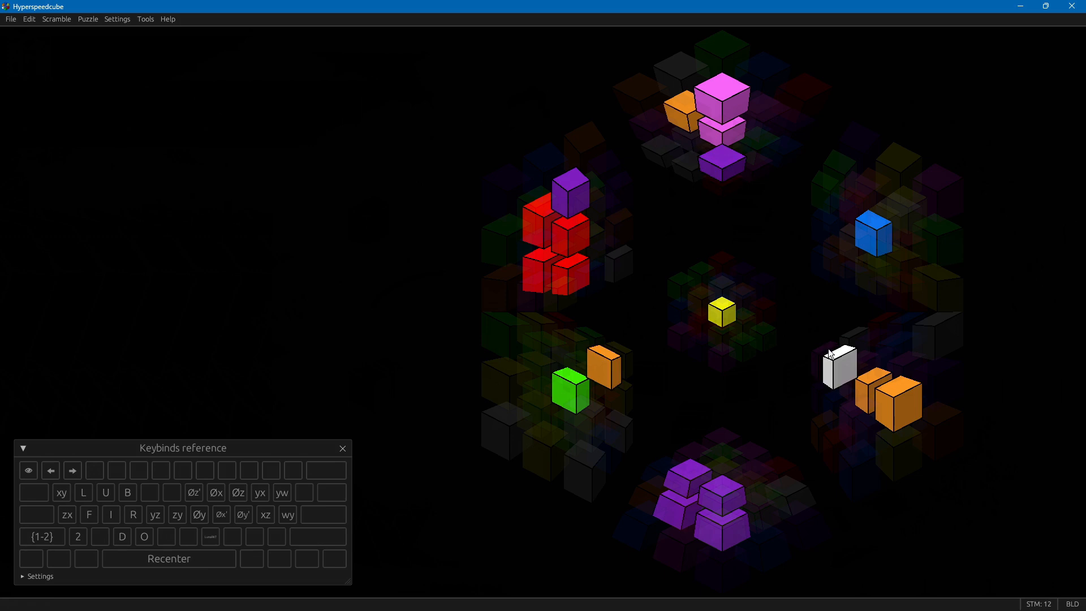
pyautogui.moveTo(924, 447)
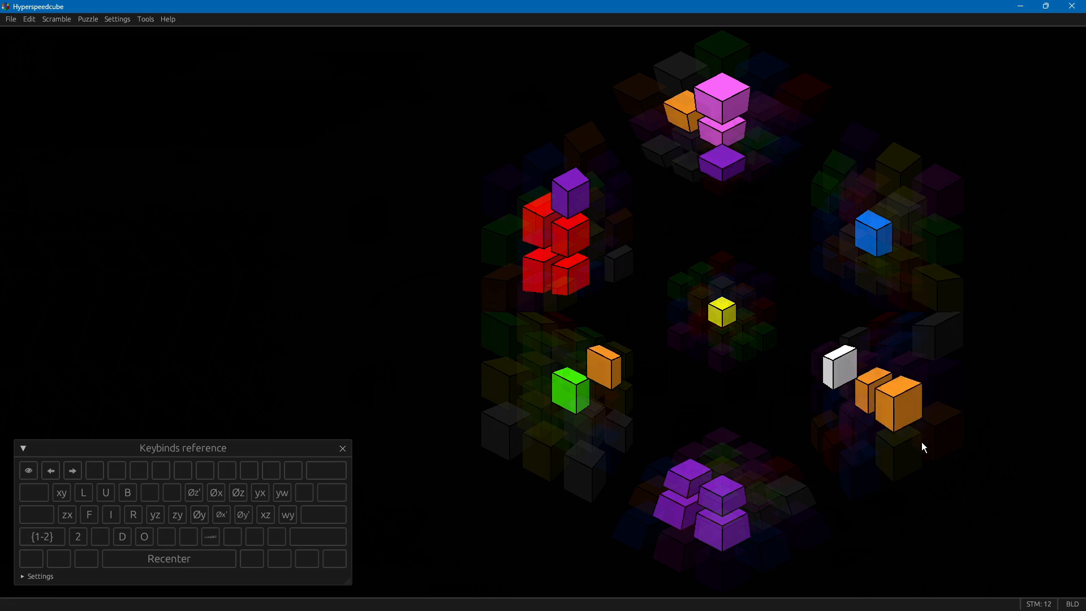
pyautogui.moveTo(708, 78)
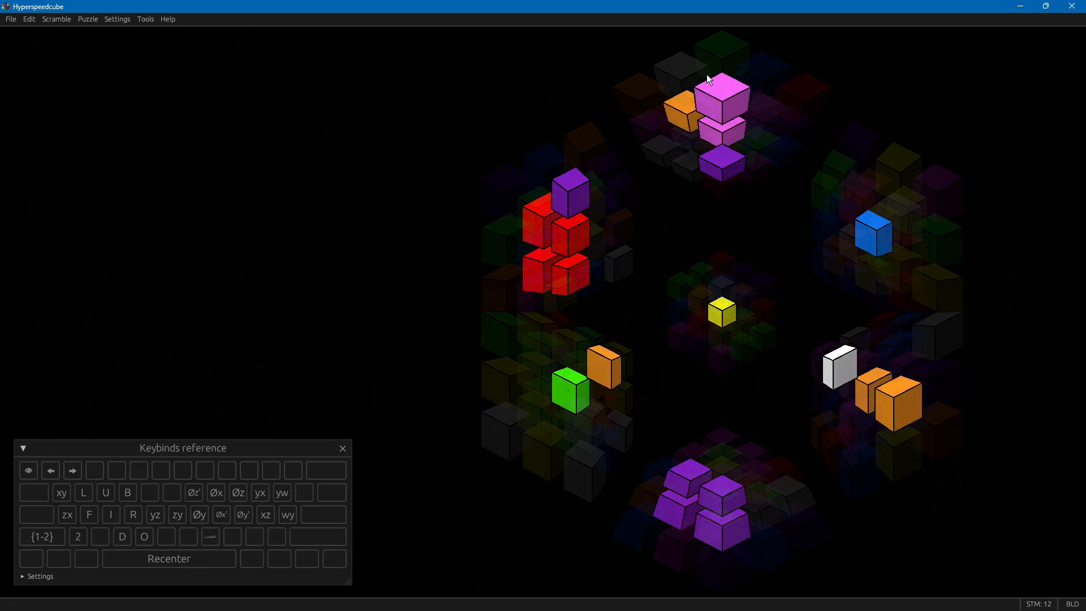
pyautogui.moveTo(671, 265)
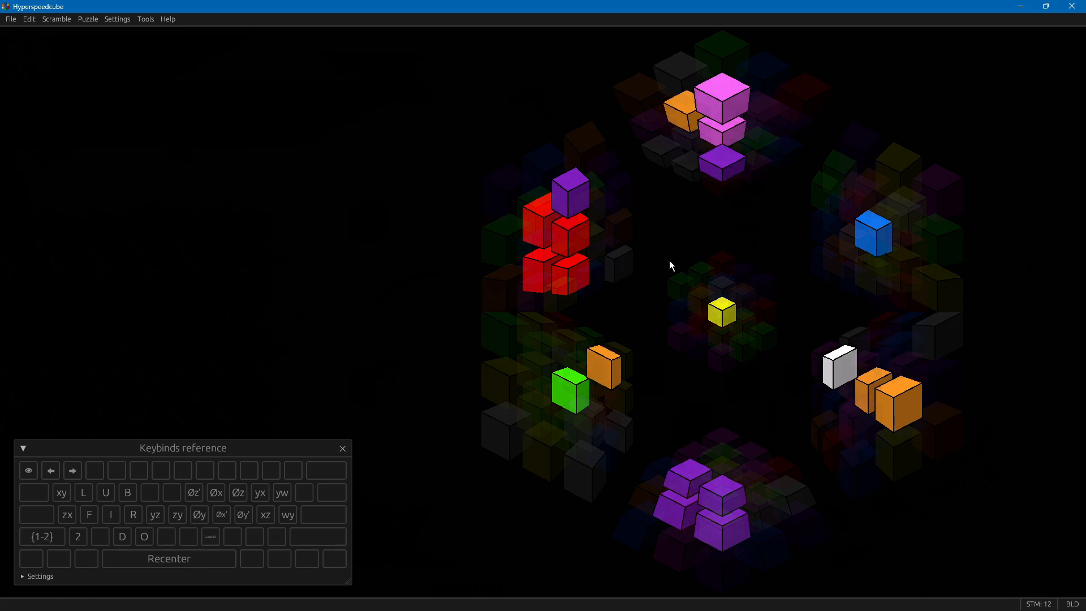
# - Twist a layer to set up the purple pair, reaching 16 moves
pyautogui.click(720, 104)
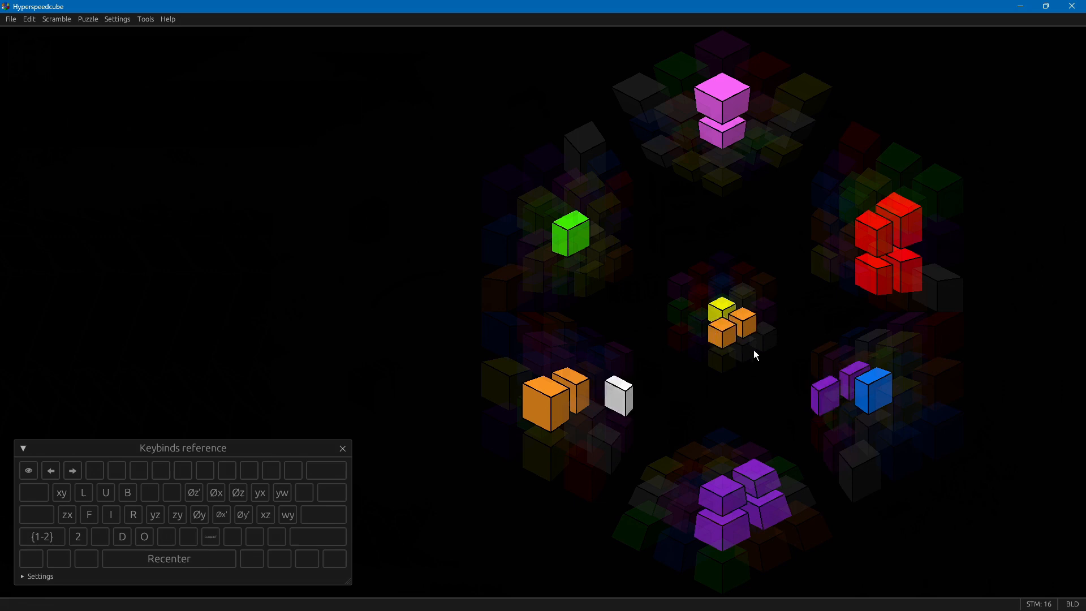
pyautogui.moveTo(723, 497)
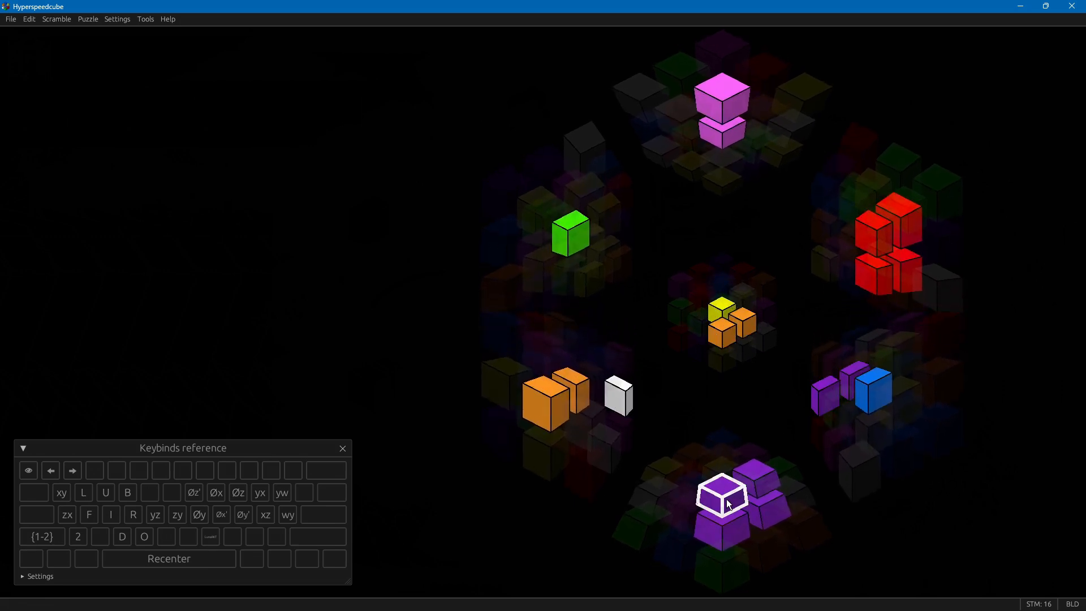
# - Twist the purple layer to start inserting the pair beside the blue cell
pyautogui.click(723, 493)
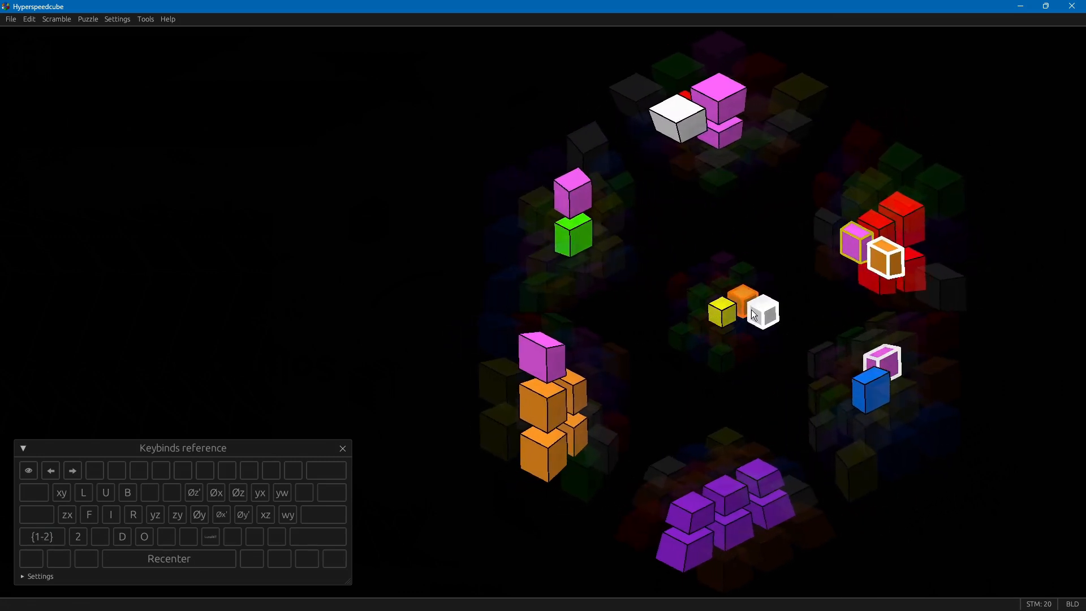
# - Twist the centre layers to drop the purple pair into the bottom purple block
pyautogui.click(41, 537)
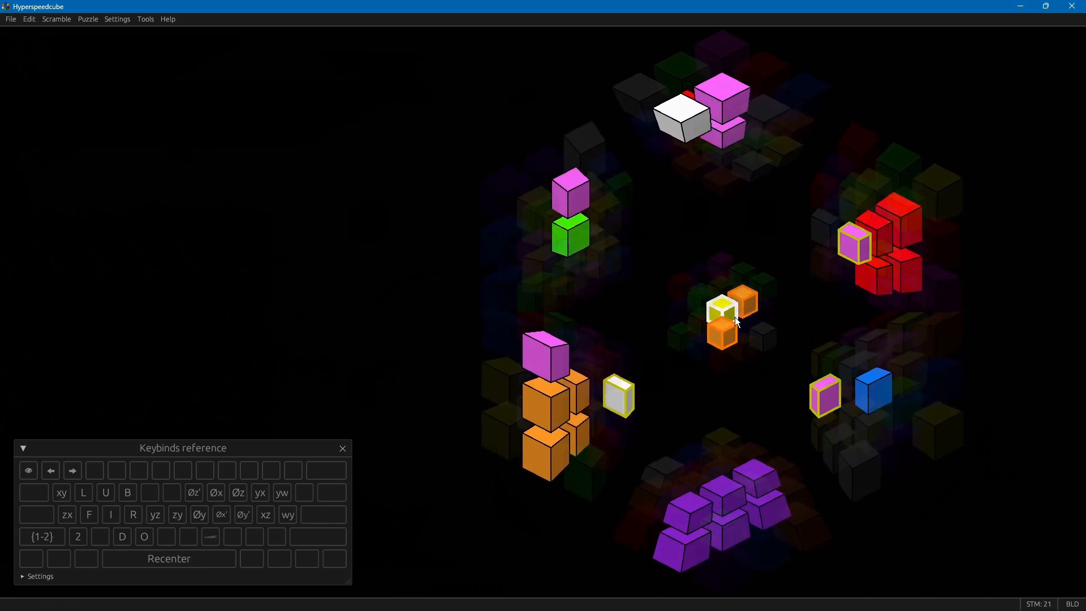
pyautogui.moveTo(760, 321)
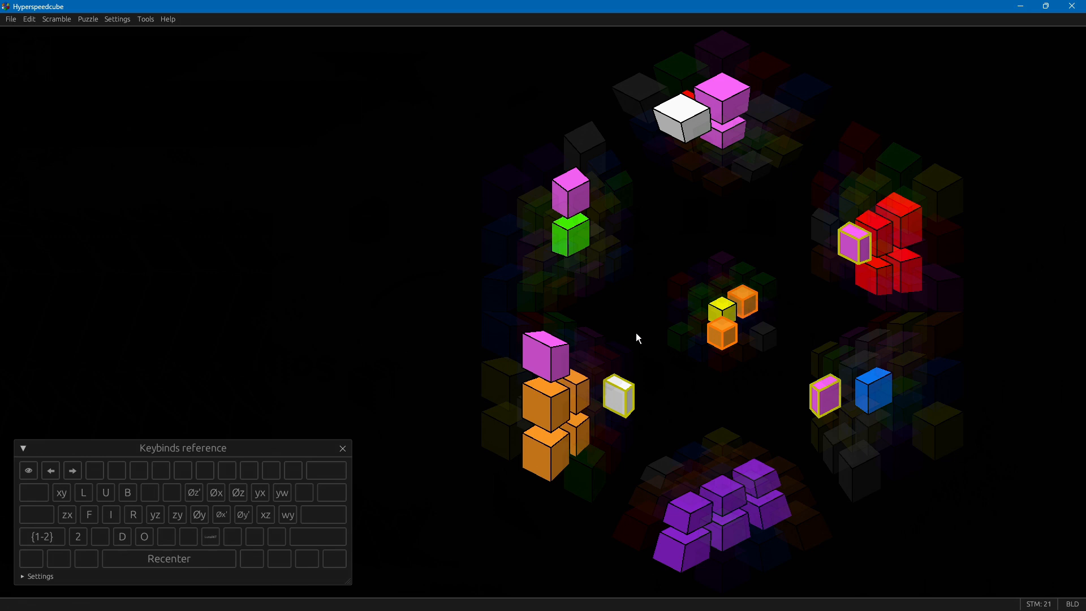
pyautogui.moveTo(724, 397)
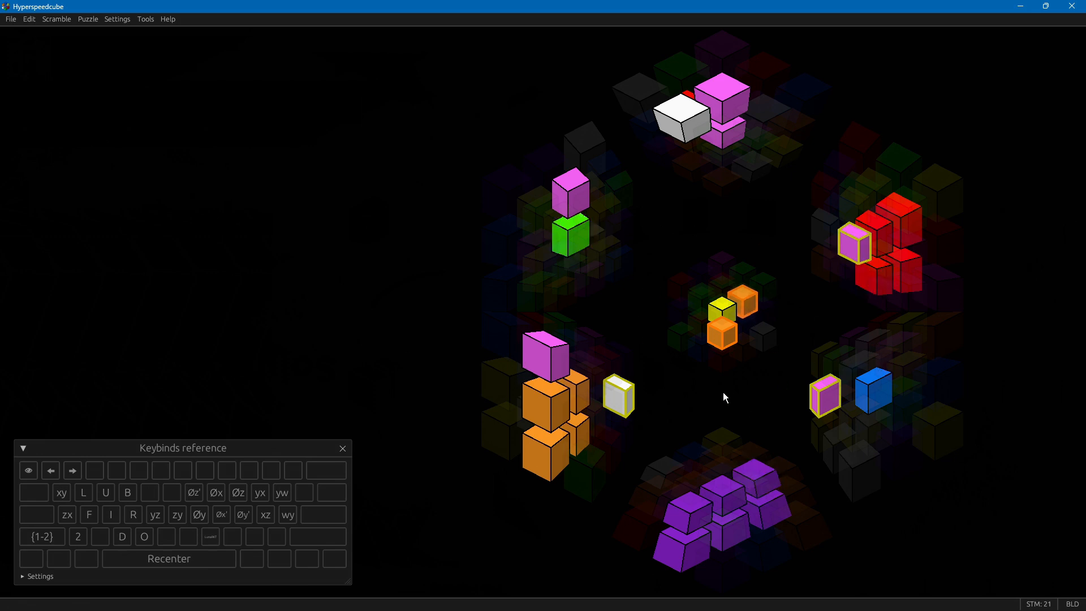
pyautogui.moveTo(722, 311)
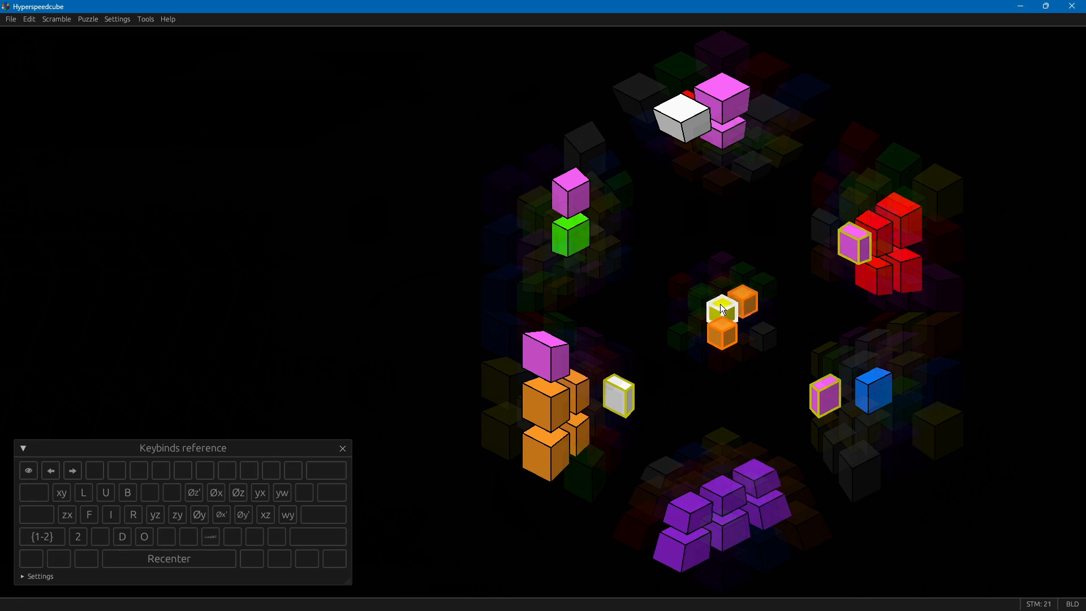
pyautogui.click(723, 311)
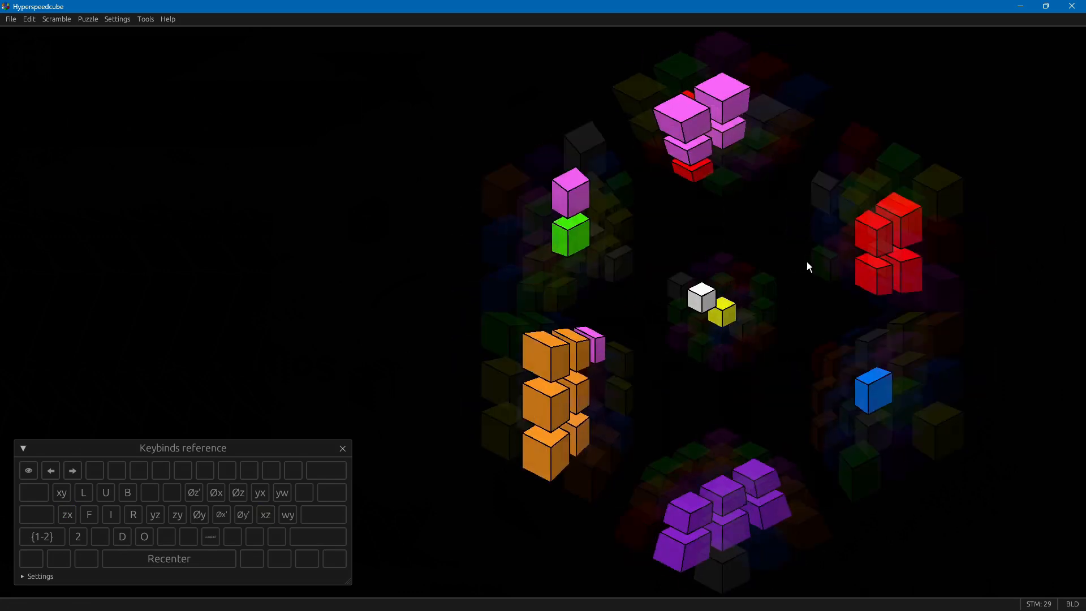
# - Twist the centre and red layers to bring a new purple pair beside blue
pyautogui.click(724, 308)
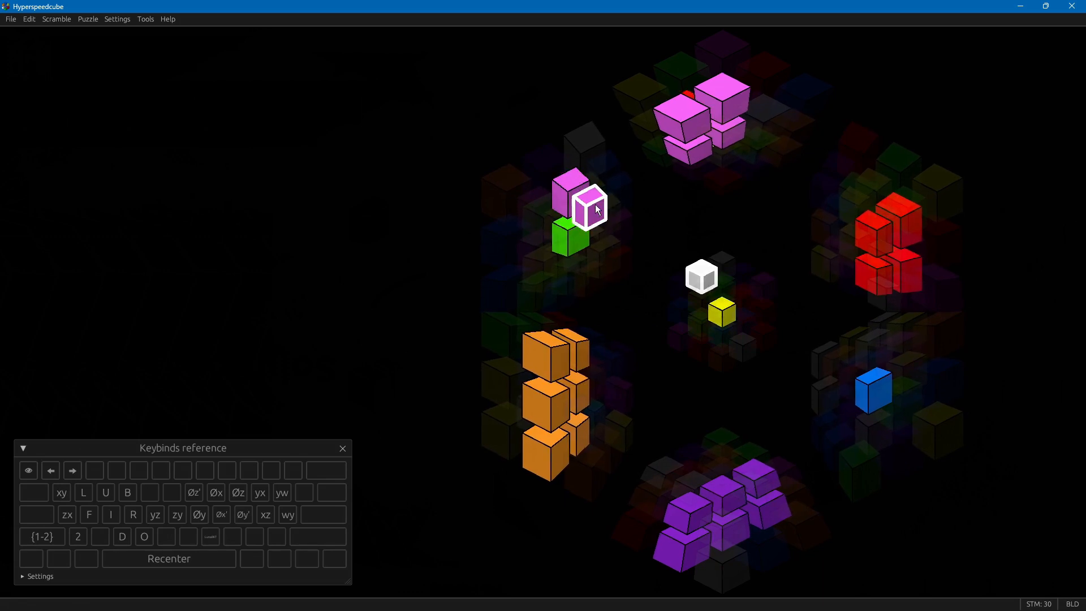
pyautogui.moveTo(775, 459)
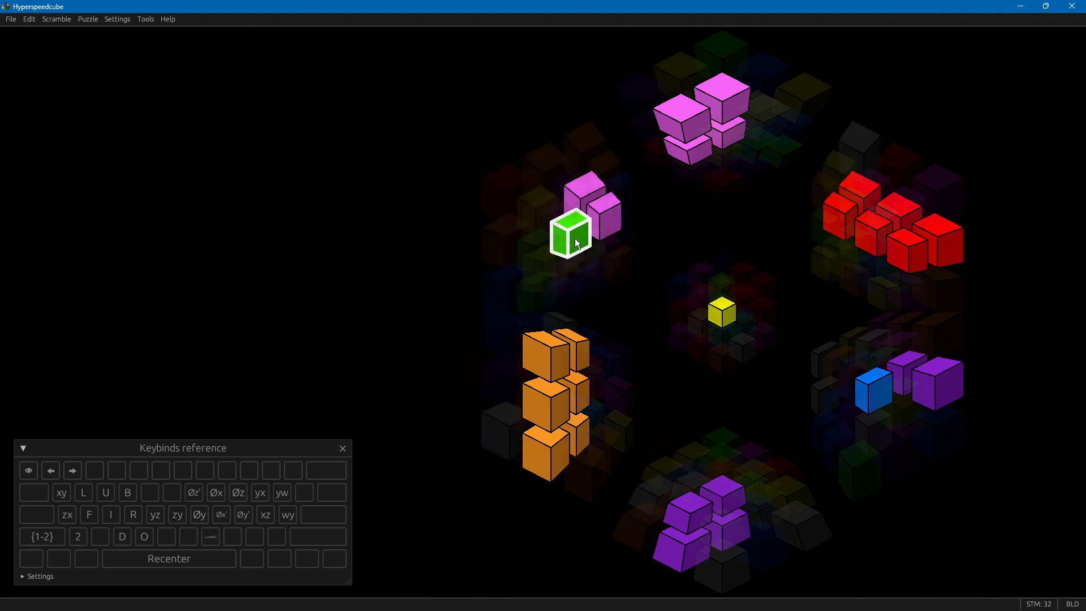
pyautogui.moveTo(871, 239)
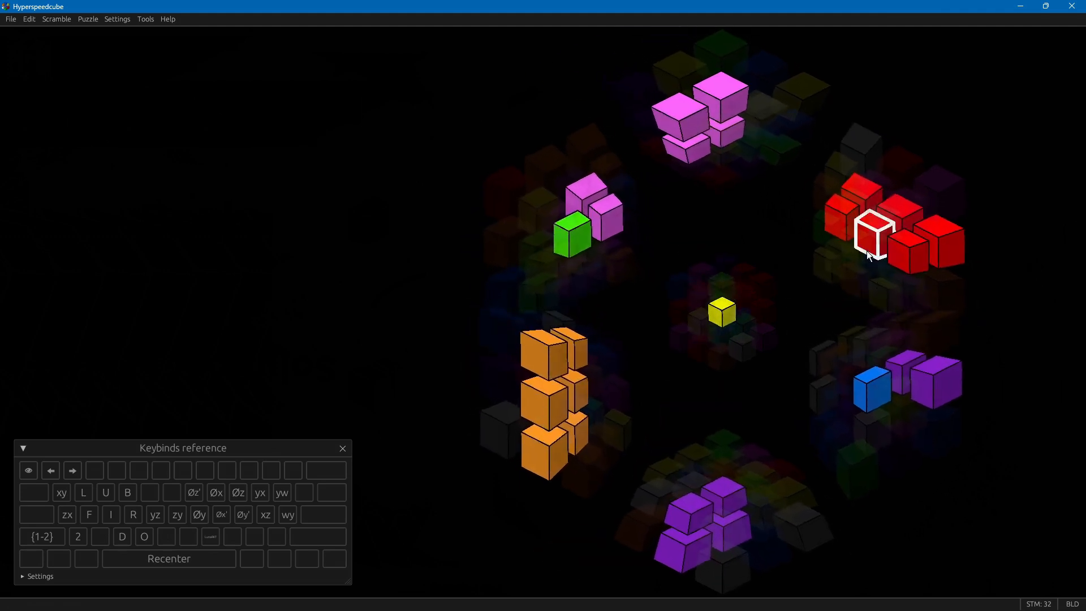
pyautogui.click(871, 236)
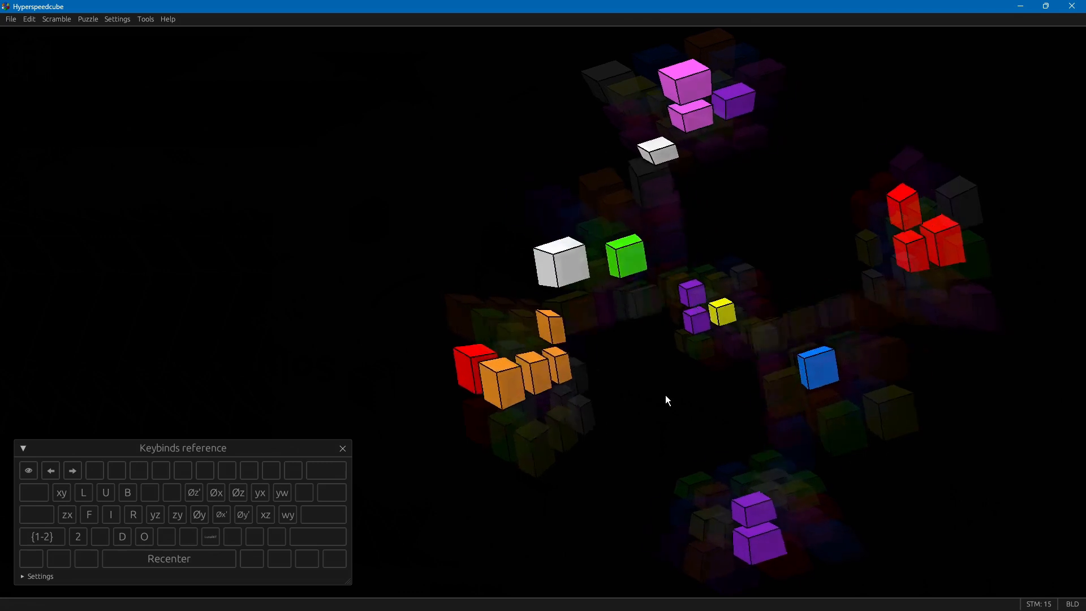
# - Hold D to grip the purple bottom cell, fading all other pieces
pyautogui.press('d')
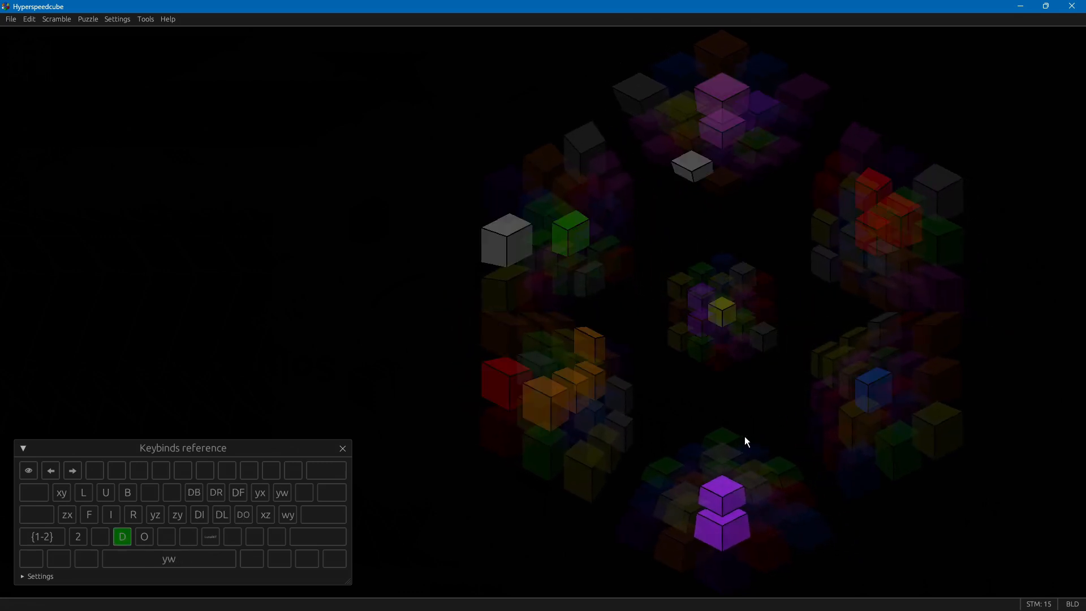